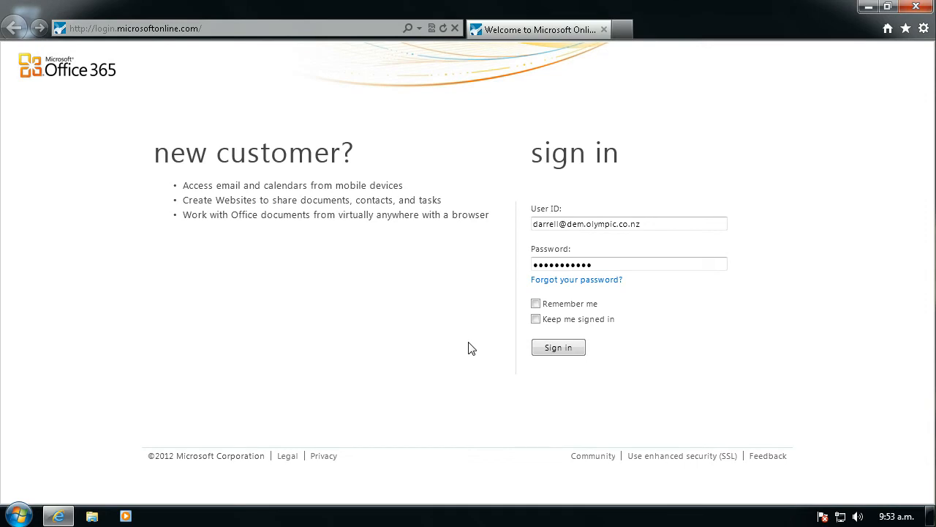
- Sign in to the Office 365 admin account and go to the Downloads page
left_click(558, 347)
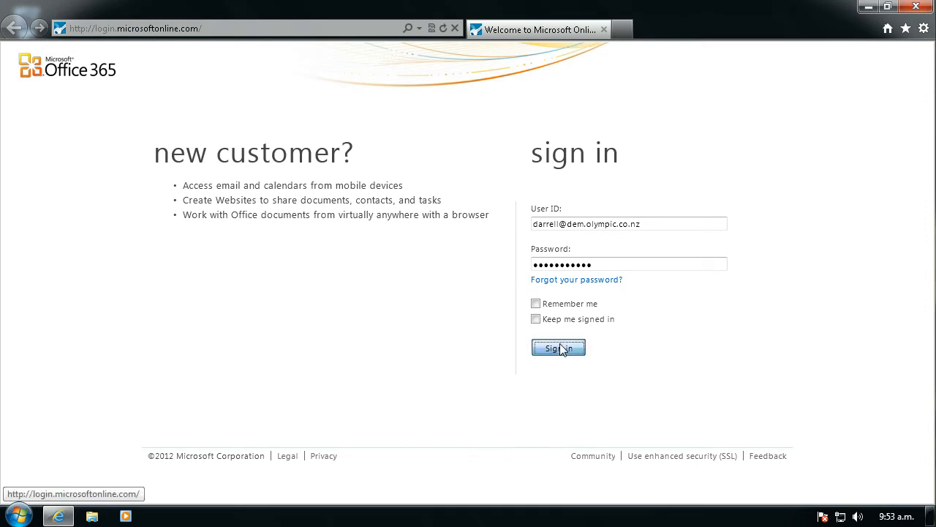
left_click(558, 347)
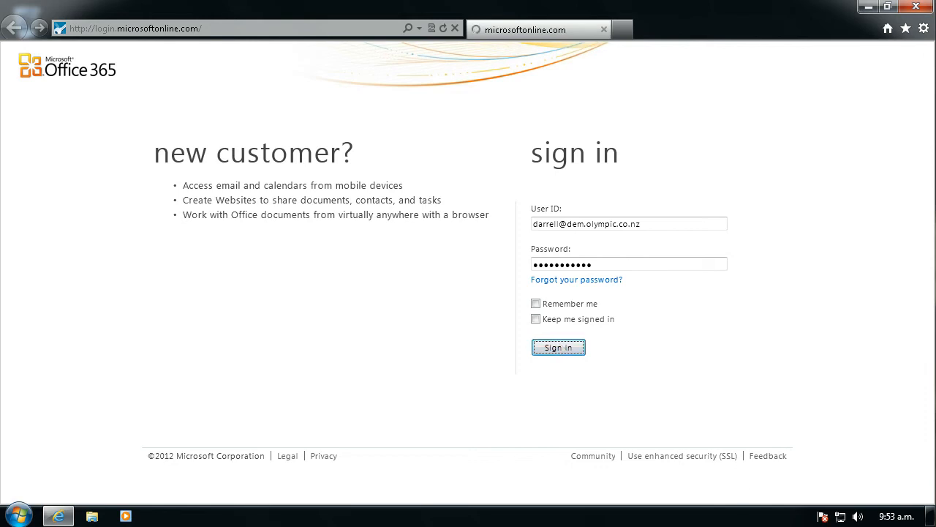
left_click(558, 348)
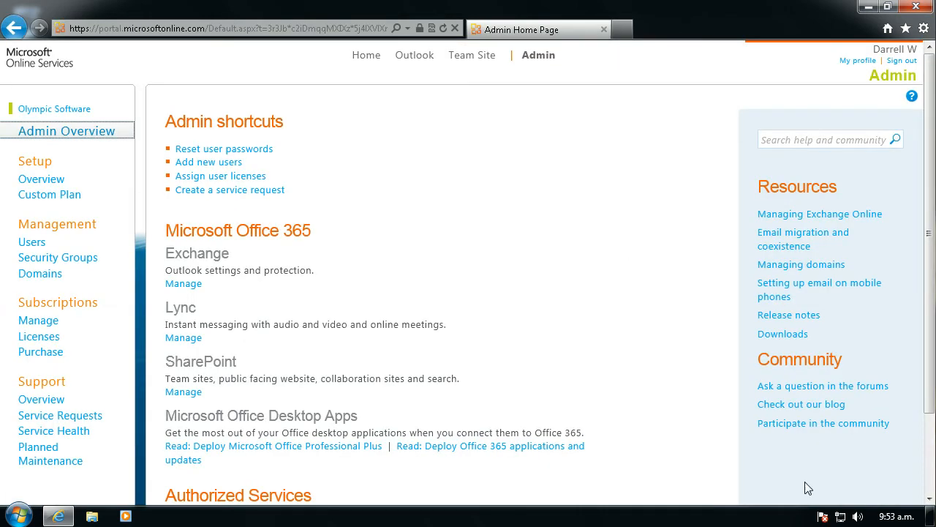
mouse_move(782, 334)
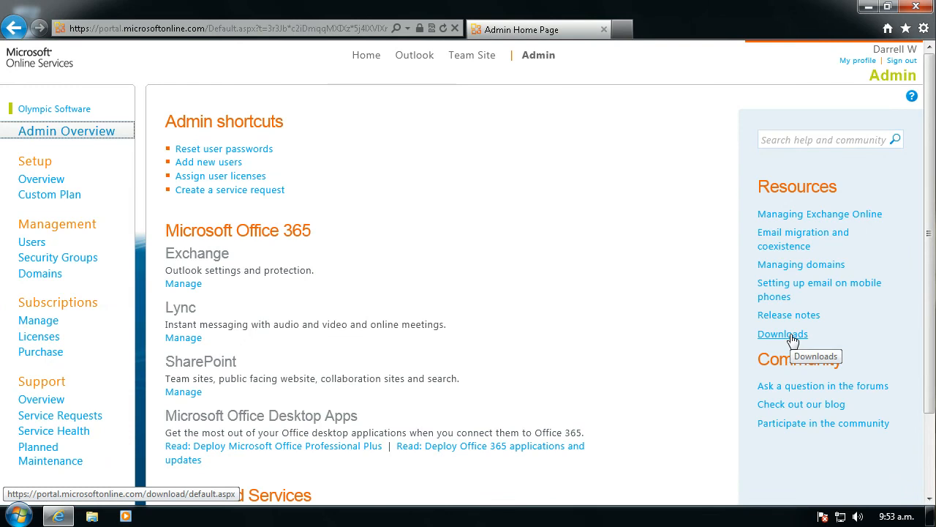
left_click(782, 334)
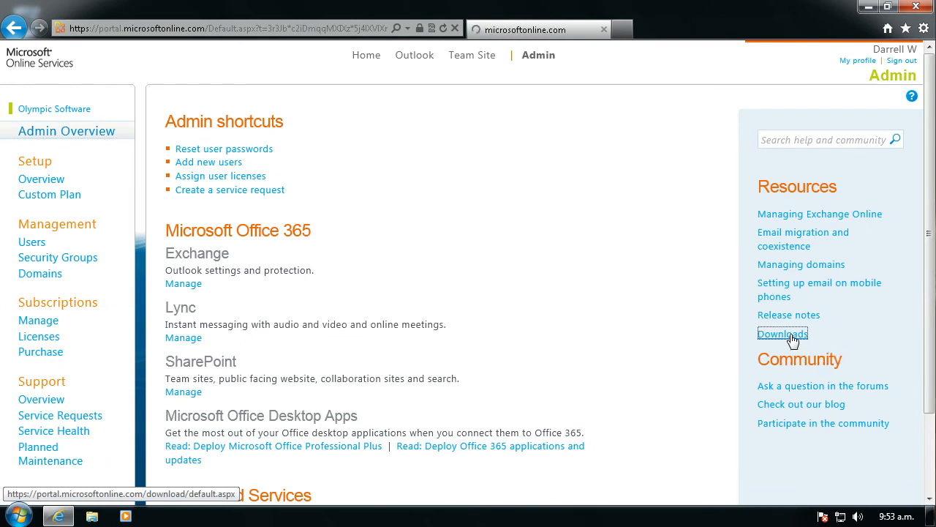
left_click(783, 333)
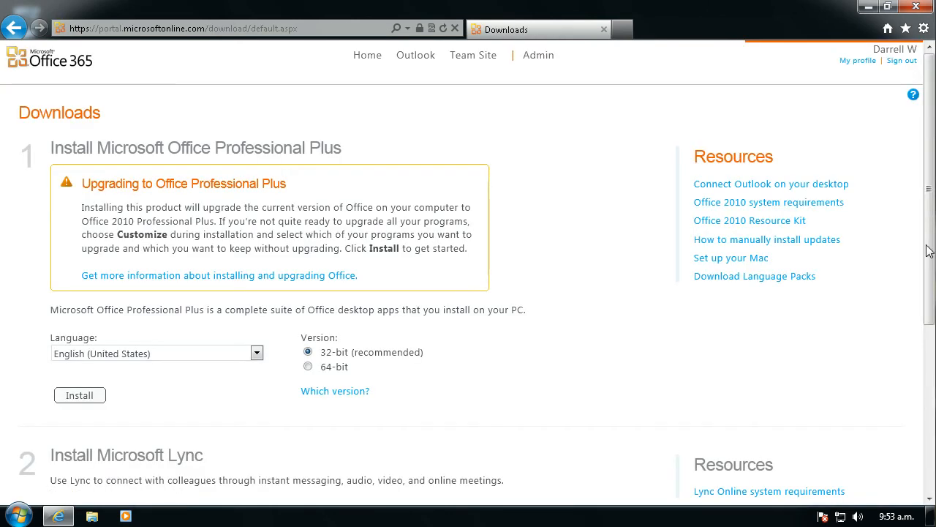
- Start the 32-bit Microsoft Lync install download, prompting to run LyncSetup.exe (70.9 MB)
scroll("down", 3)
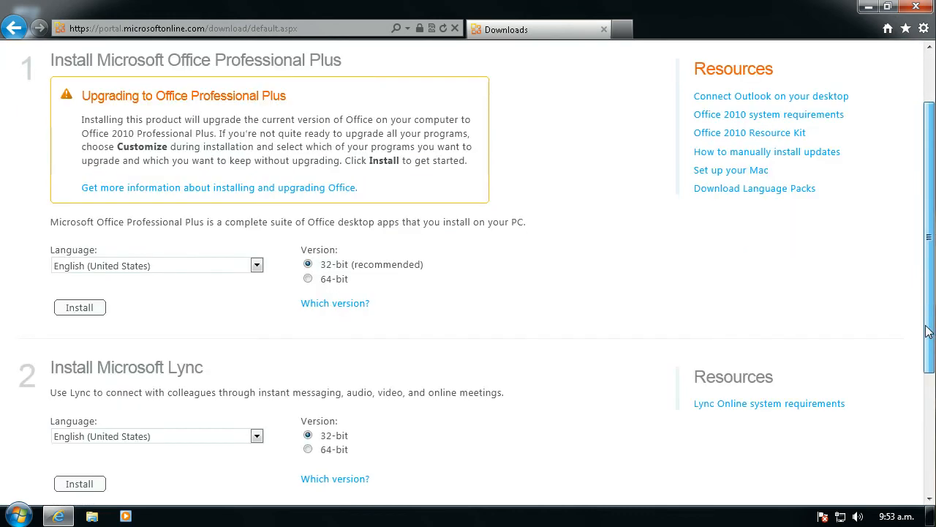
scroll("down", 3)
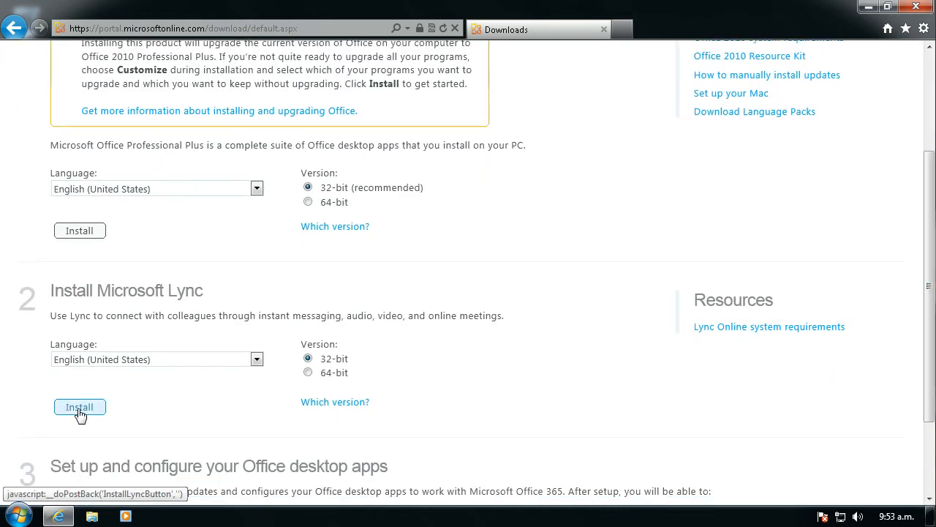
left_click(79, 407)
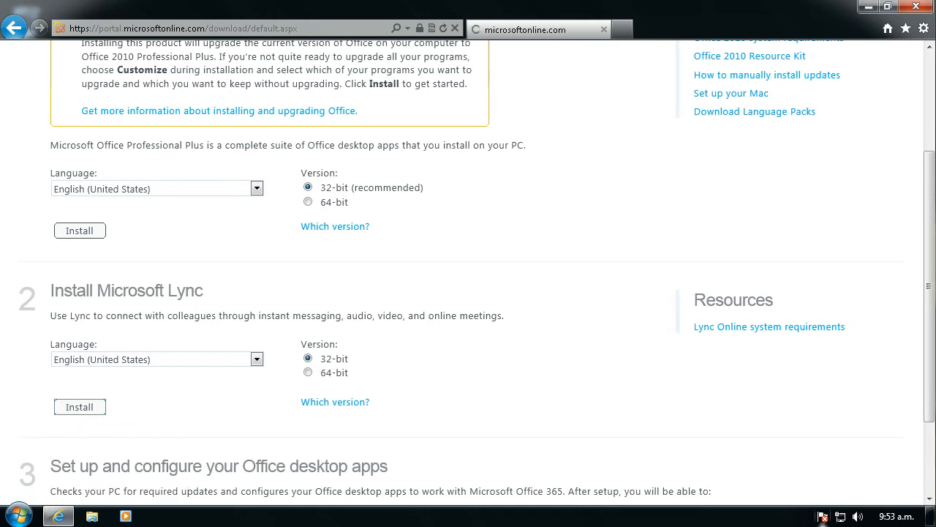
left_click(79, 407)
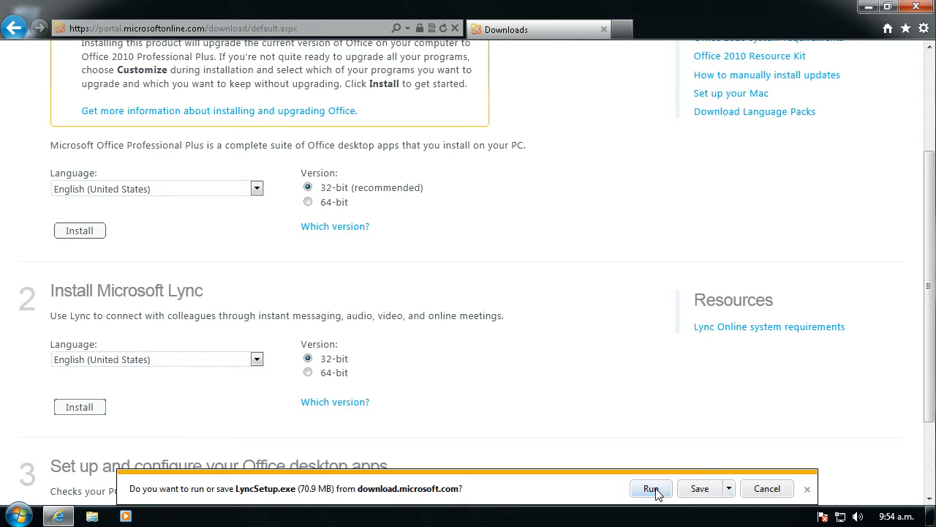
- Run LyncSetup.exe and approve the User Account Control request for LyncSetupVolume.exe
left_click(654, 489)
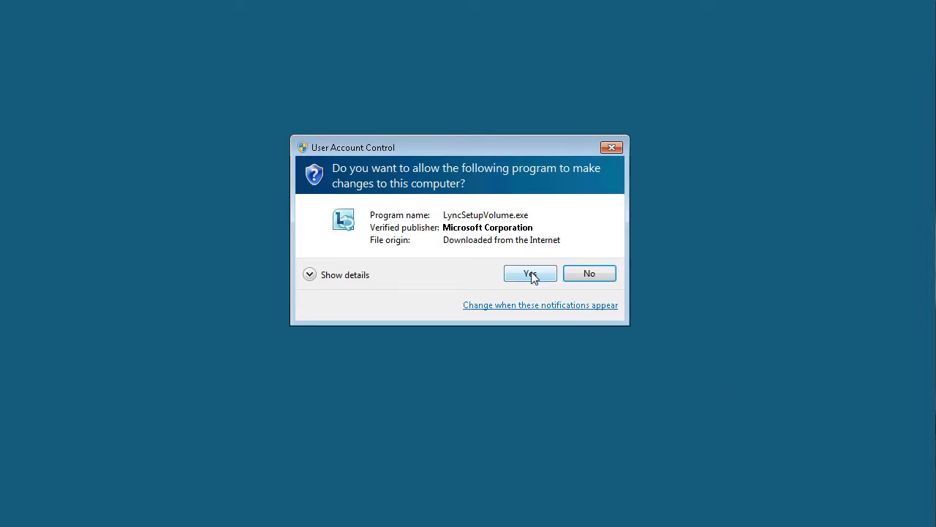
left_click(531, 273)
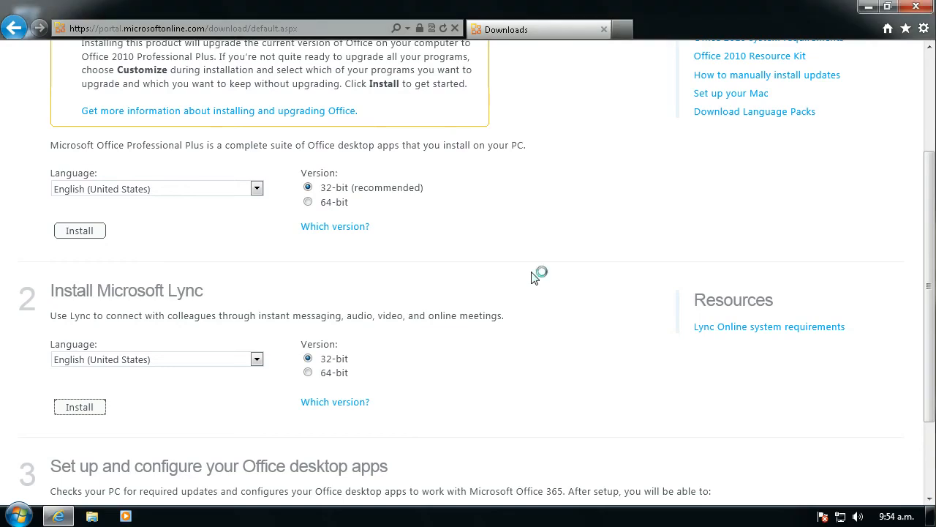
left_click(79, 406)
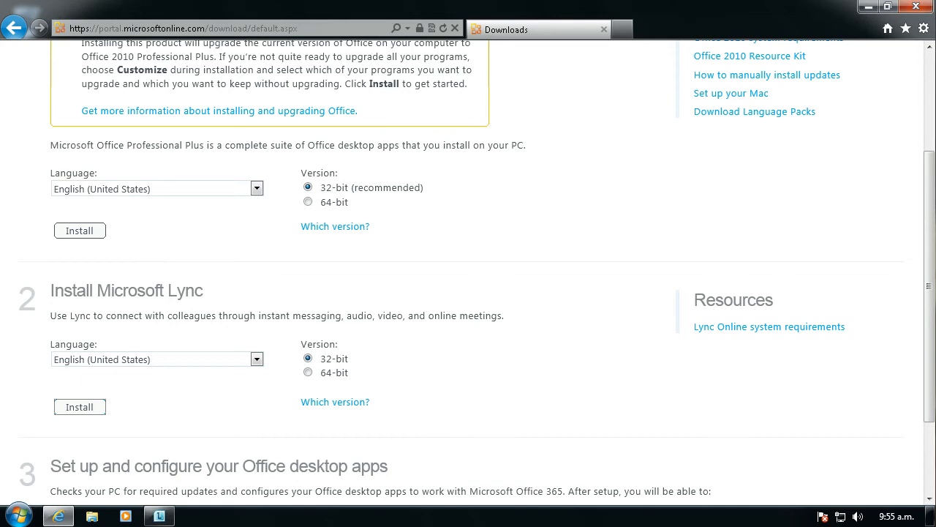
- Install Lync 2010 with 'Use Microsoft Update when I check for updates' selected
left_click(79, 407)
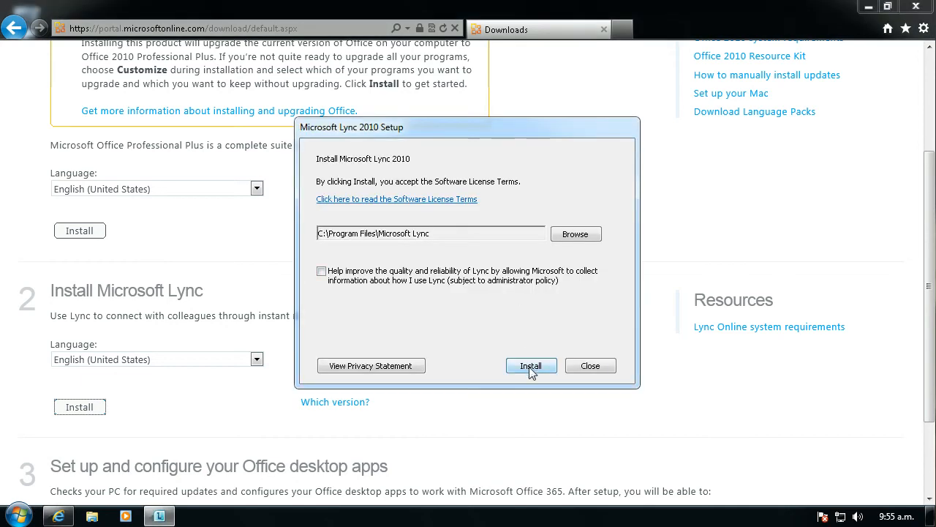
left_click(531, 365)
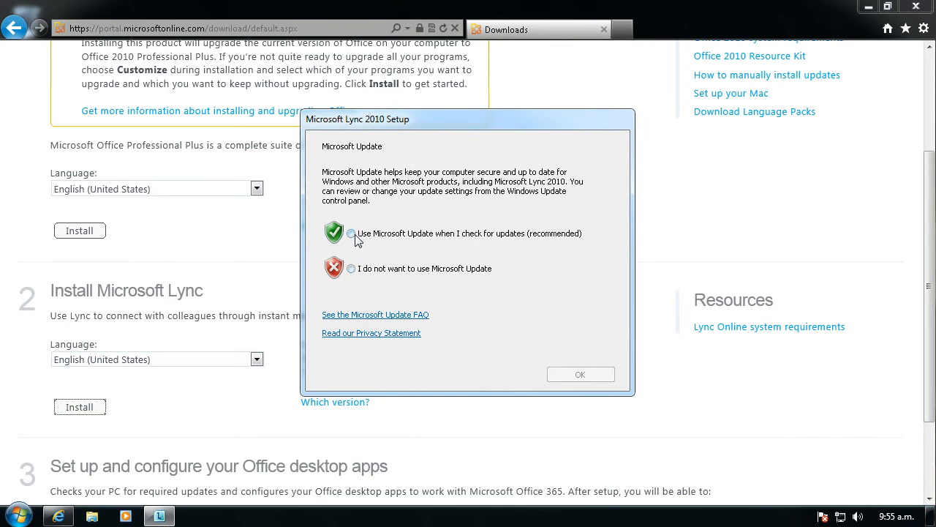
left_click(352, 233)
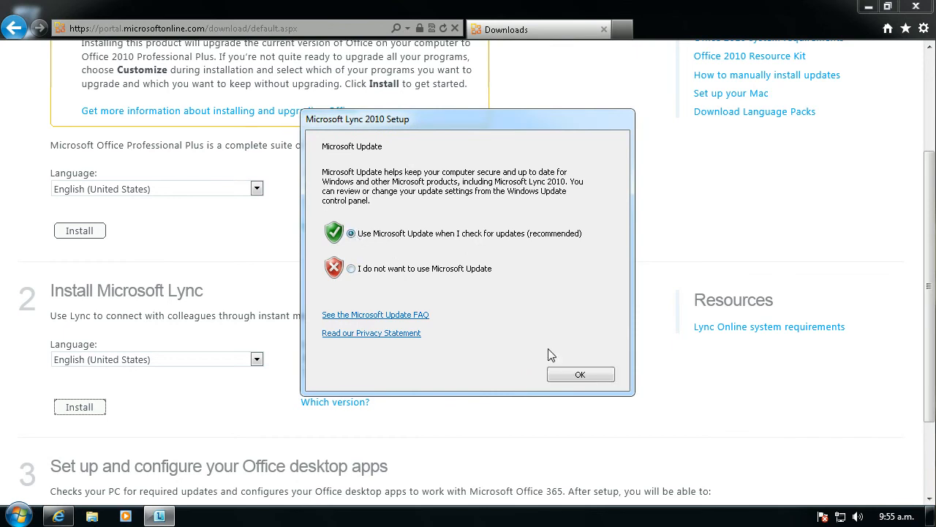
left_click(580, 373)
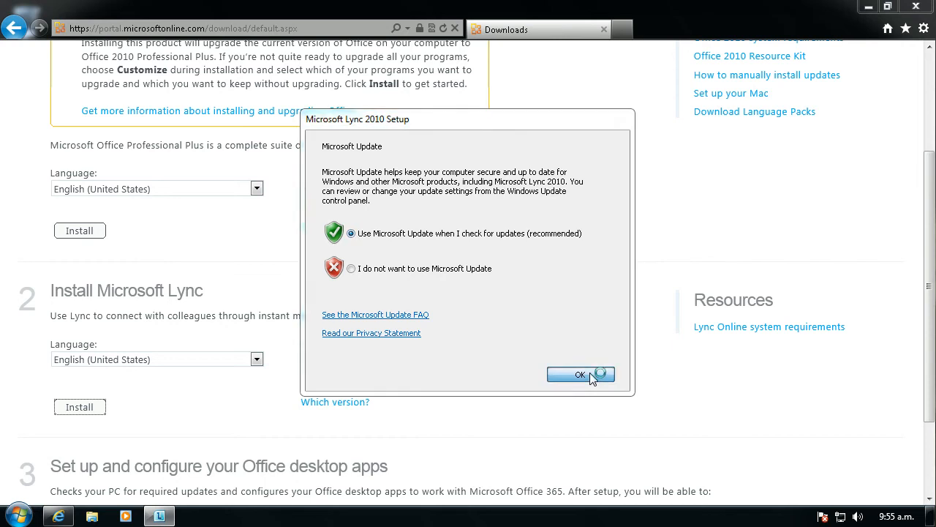
left_click(580, 374)
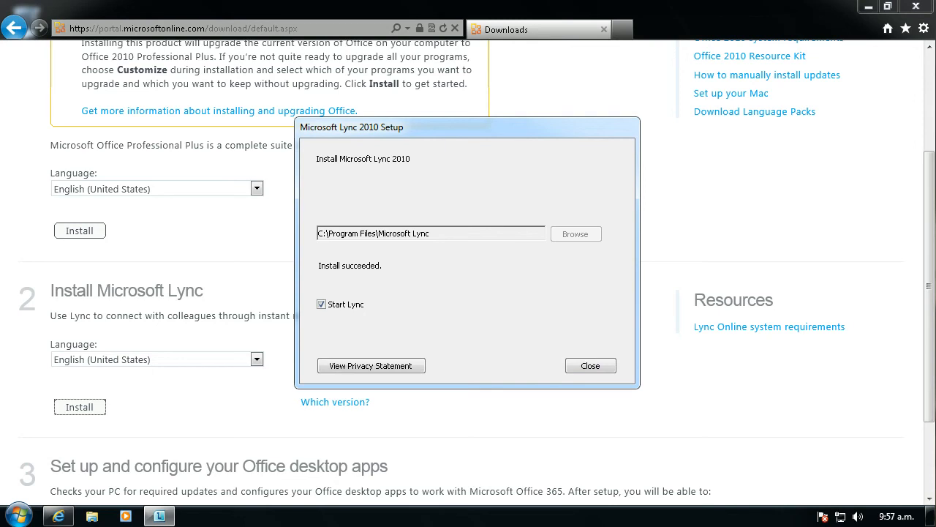
mouse_move(665, 386)
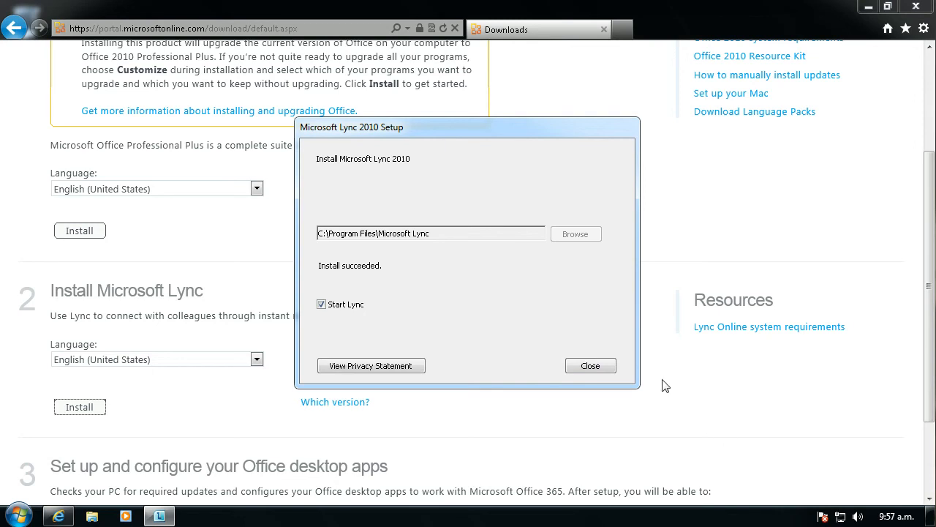
mouse_move(604, 372)
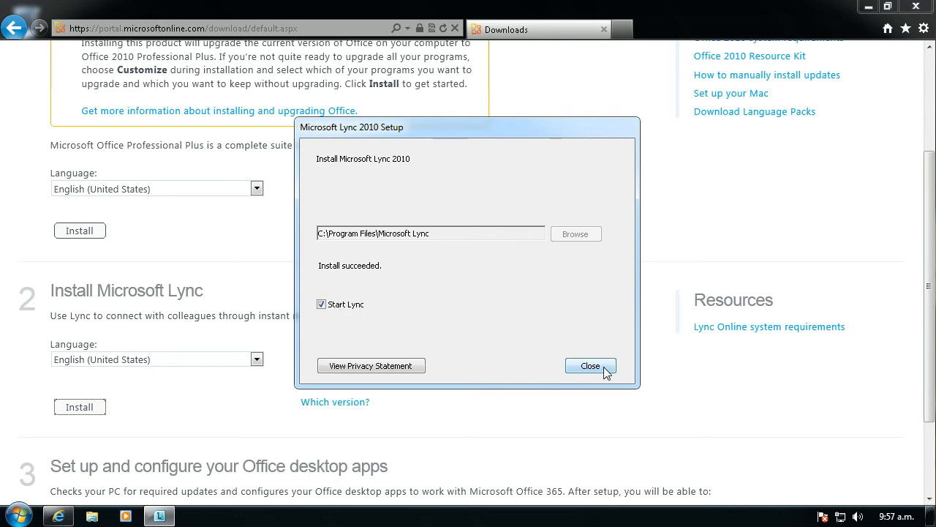
- Close the finished Lync 2010 setup with Start Lync checked
left_click(590, 365)
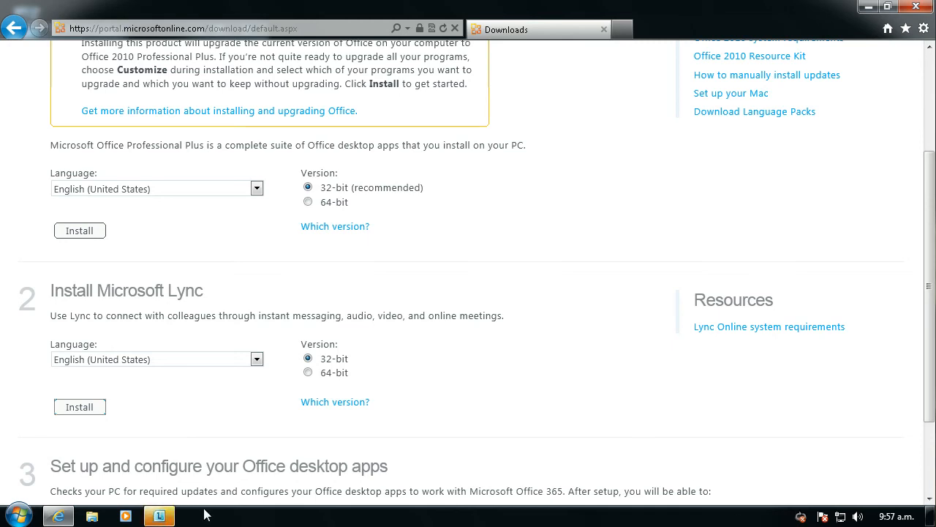
left_click(156, 514)
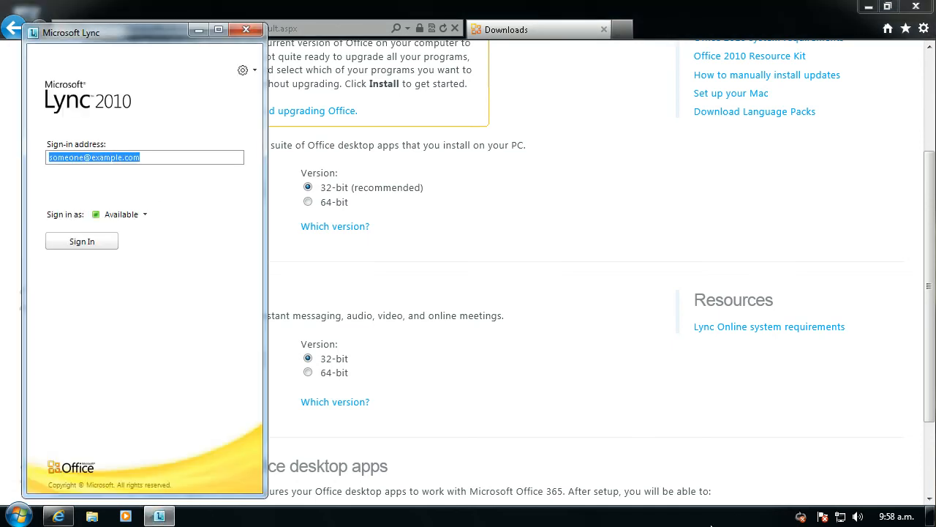
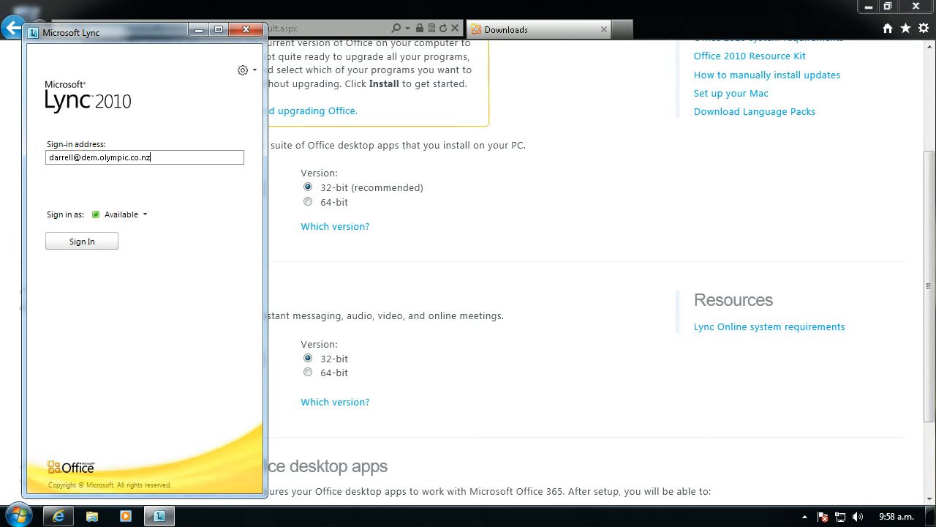
mouse_move(202, 304)
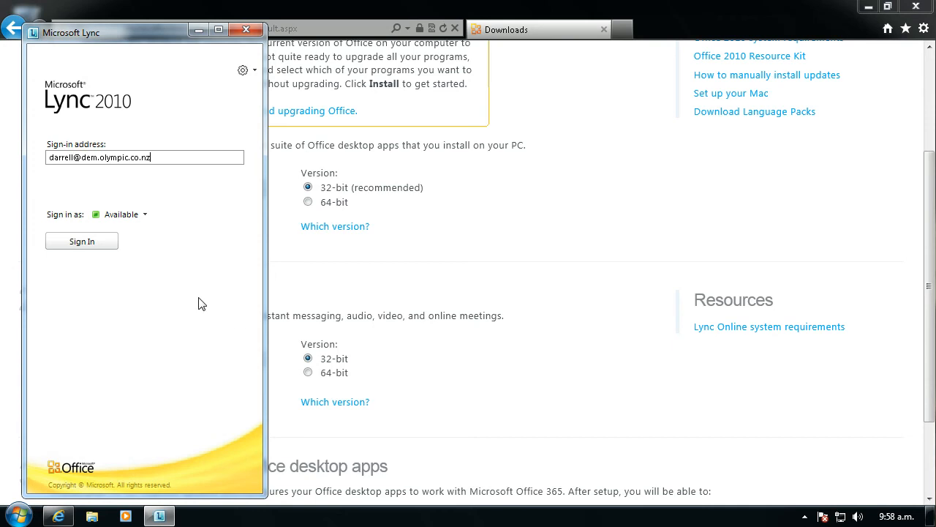
left_click(82, 240)
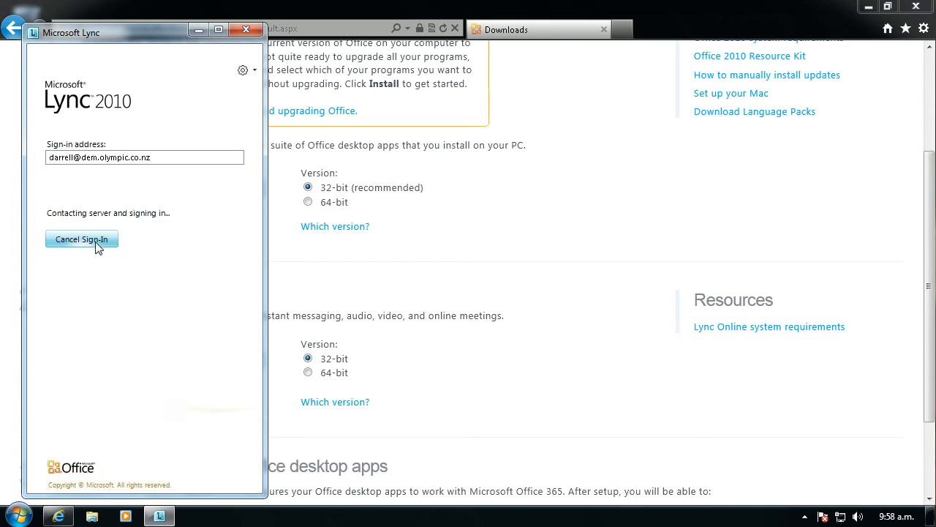
mouse_move(99, 245)
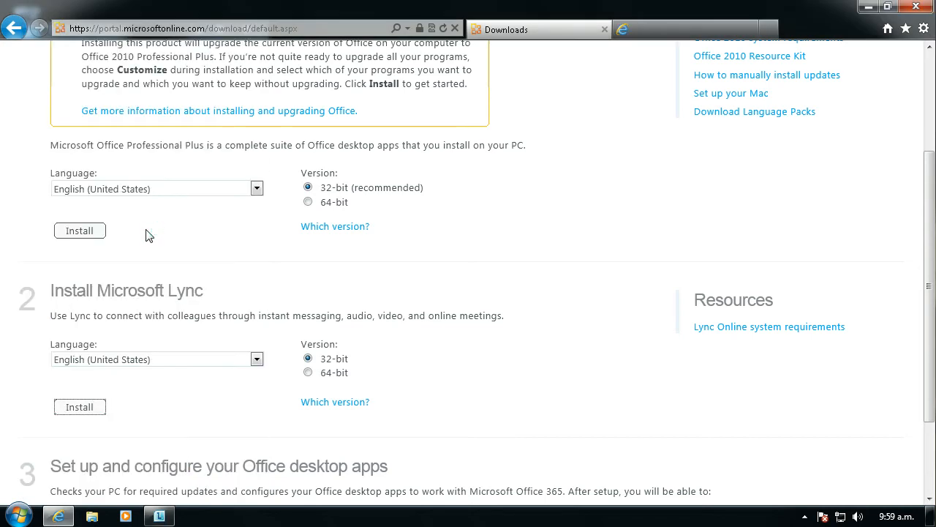
- Run msoidcli.msi from View Downloads to launch the Sign-in Assistant setup
left_click(79, 230)
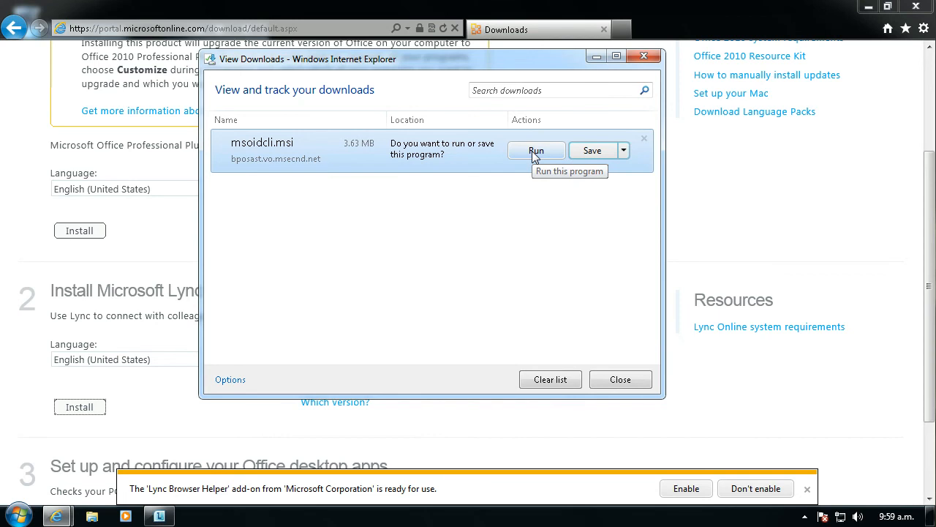
left_click(536, 150)
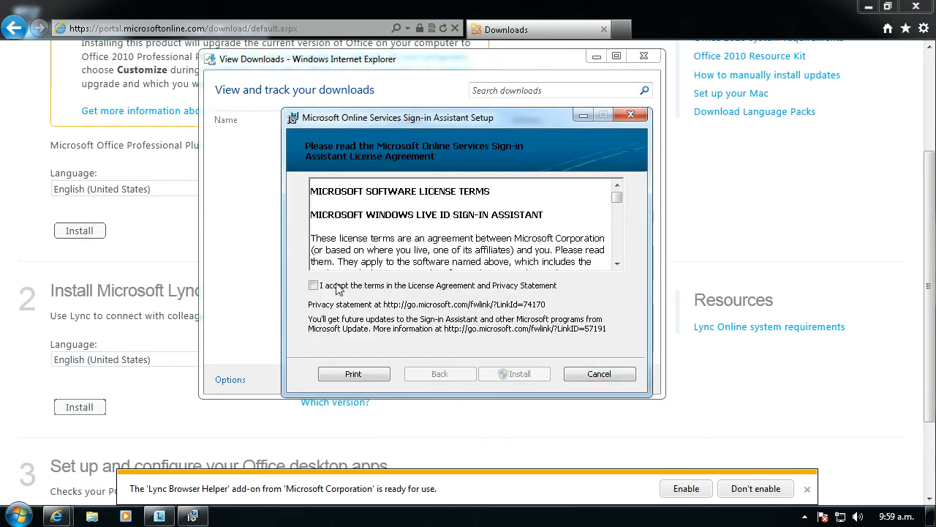
- Accept the license, install, enable the Lync Browser Helper, approve UAC, and finish
left_click(313, 285)
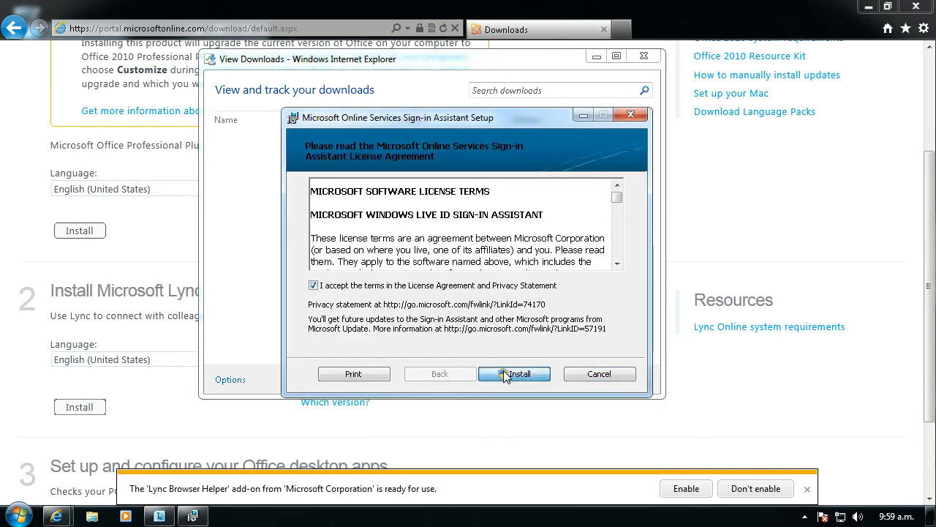
left_click(514, 374)
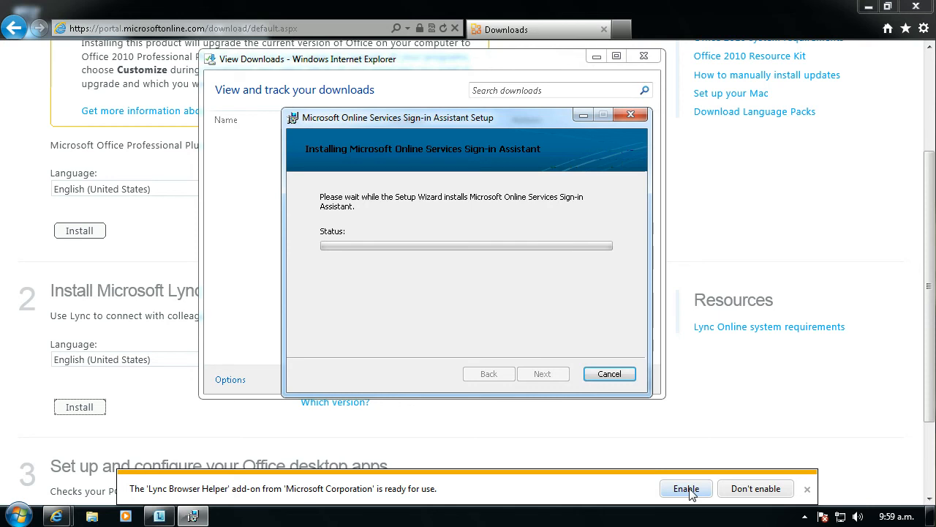
left_click(686, 488)
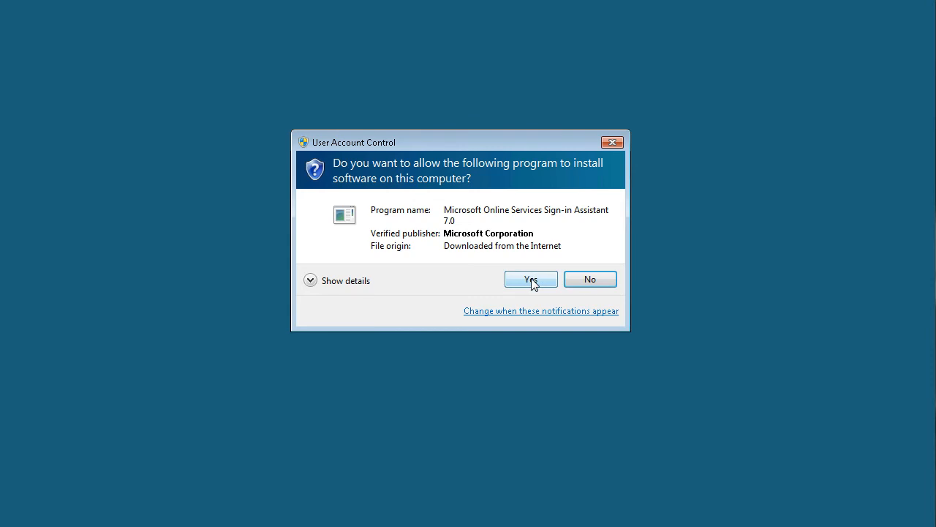
left_click(531, 279)
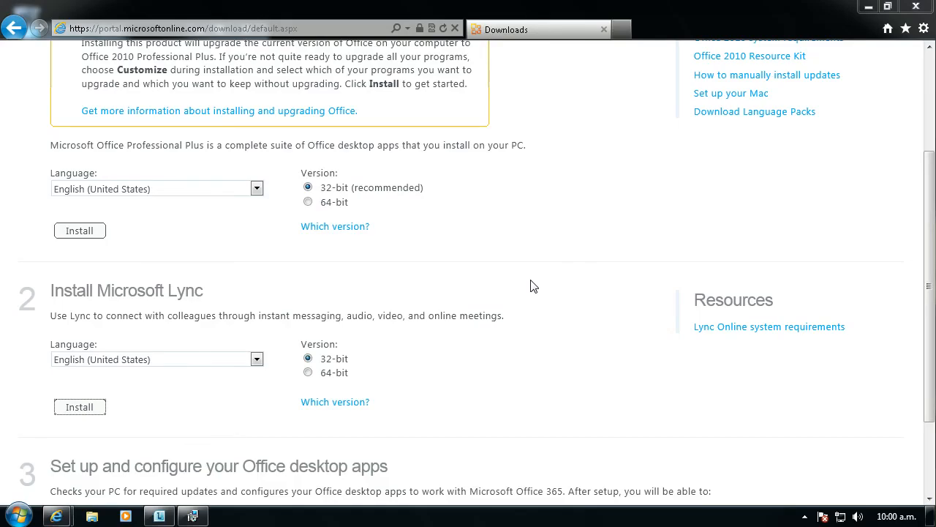
mouse_move(374, 389)
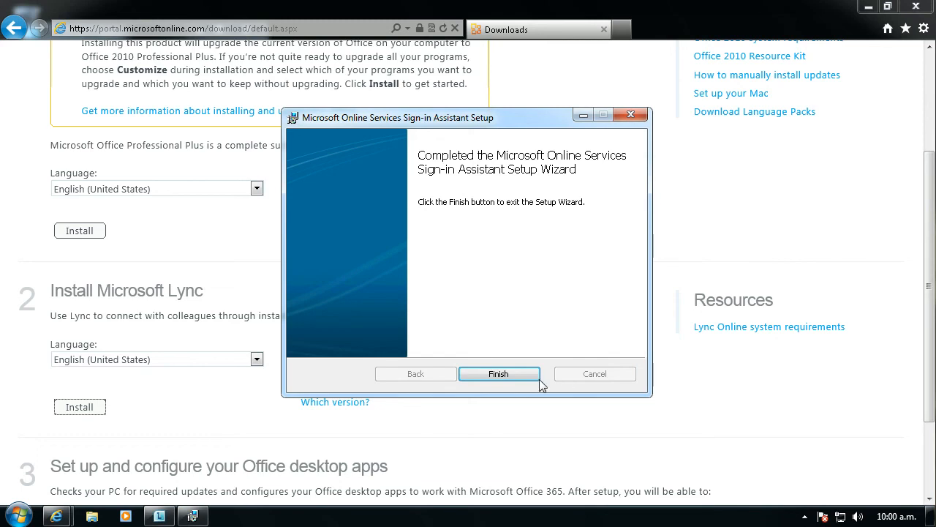
left_click(499, 374)
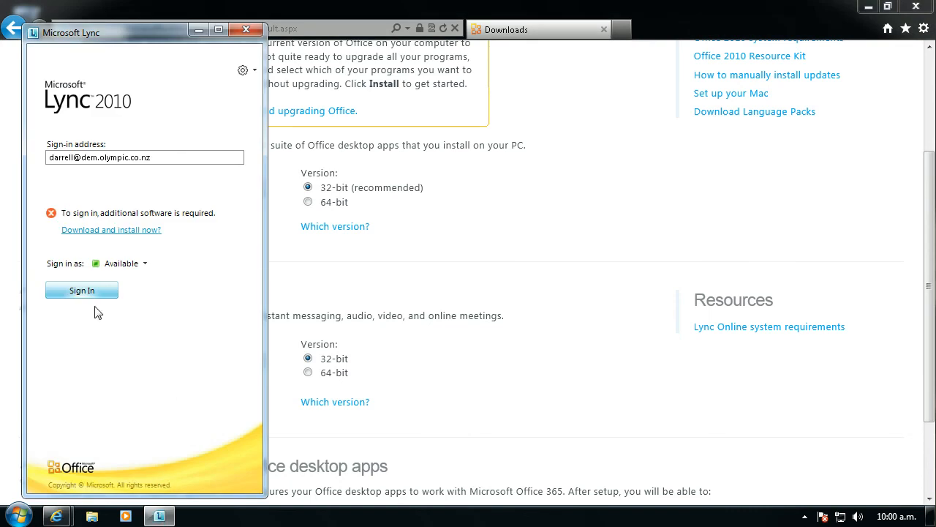
- Sign in to Lync again, entering the password with 'Save my password' ticked
left_click(81, 289)
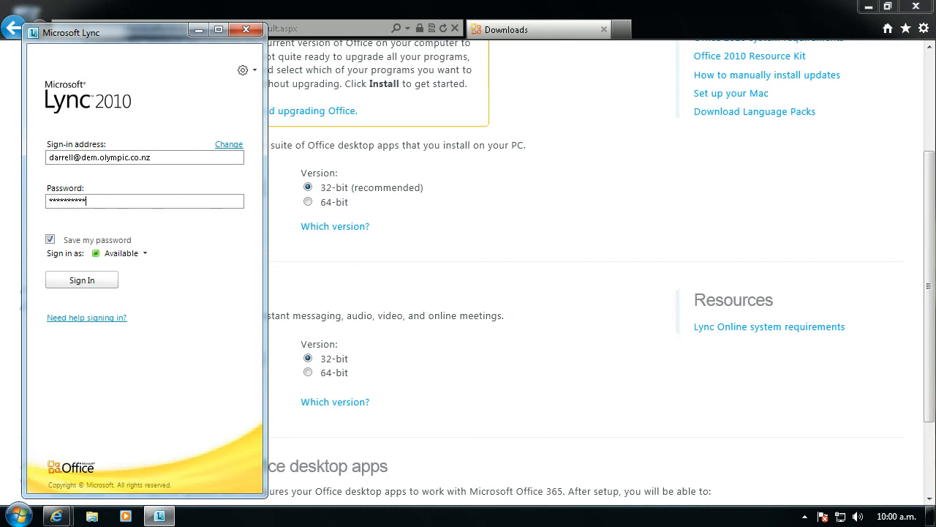
left_click(82, 279)
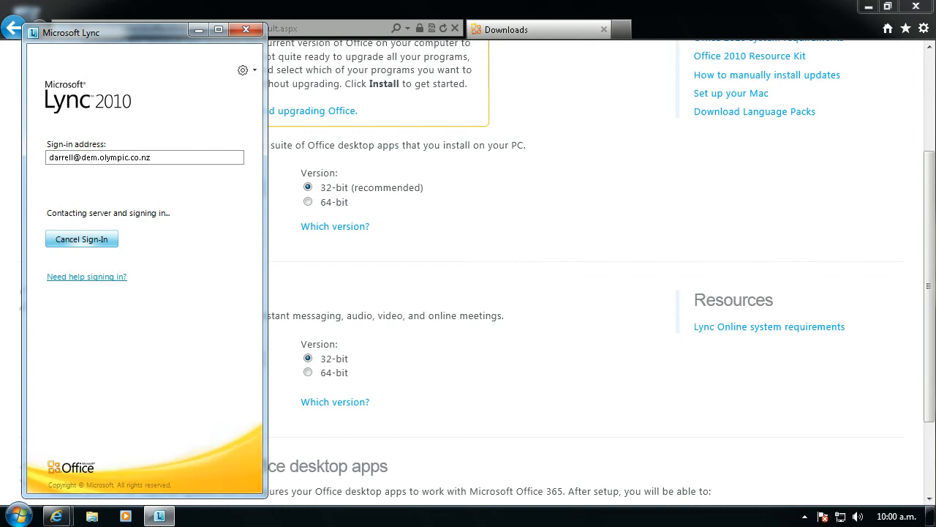
left_click(81, 239)
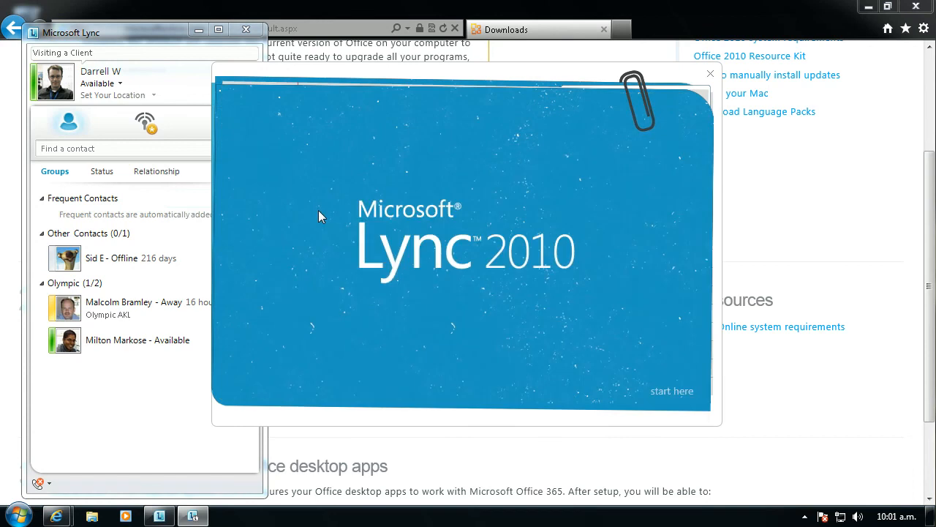
mouse_move(709, 76)
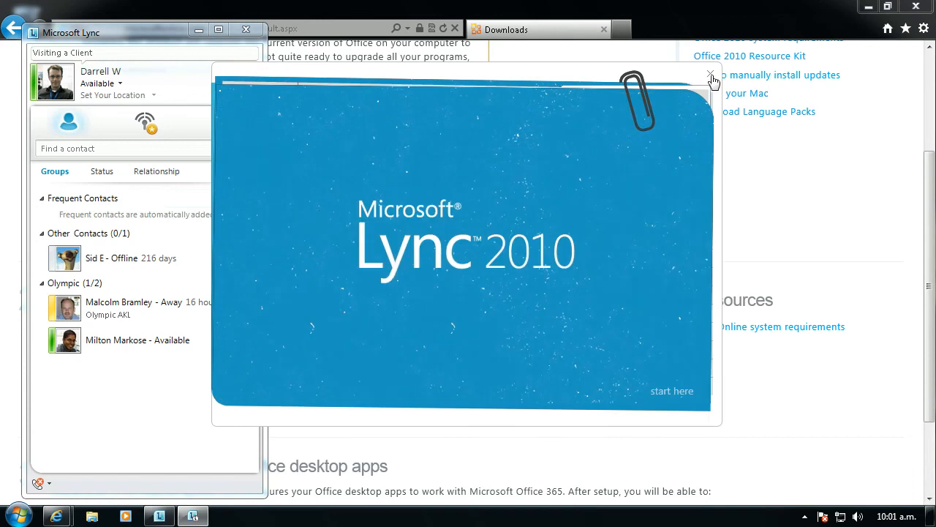
- Close the Lync 2010 welcome splash to reveal the contact list
left_click(705, 74)
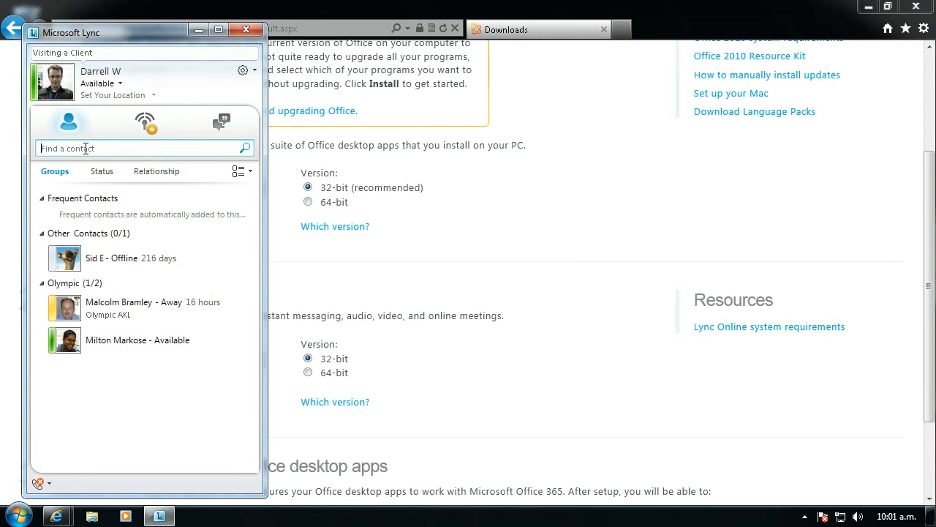
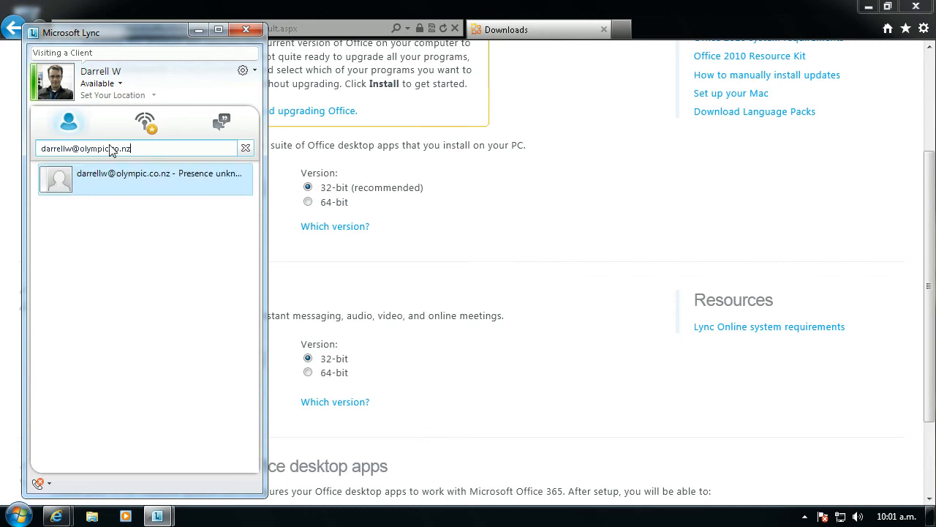
double_click(144, 179)
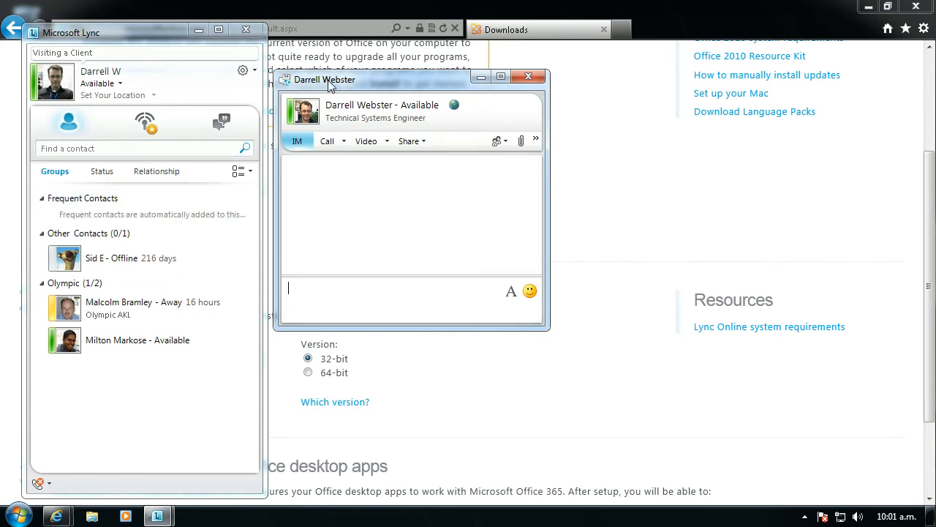
mouse_move(385, 233)
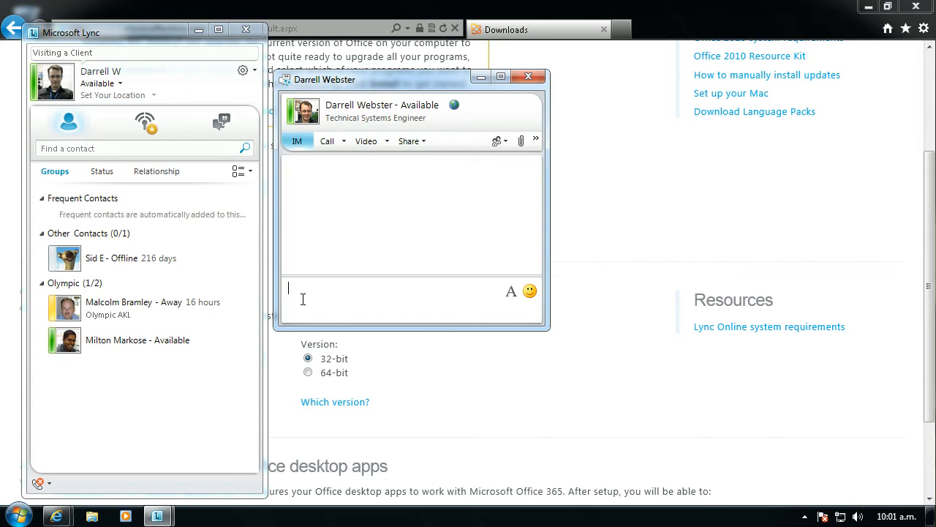
type("Hi")
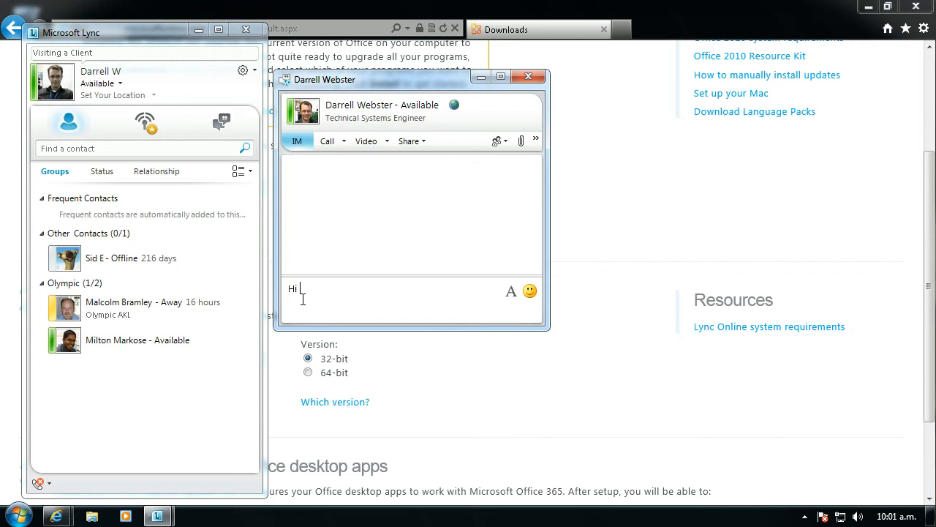
type("Id like to")
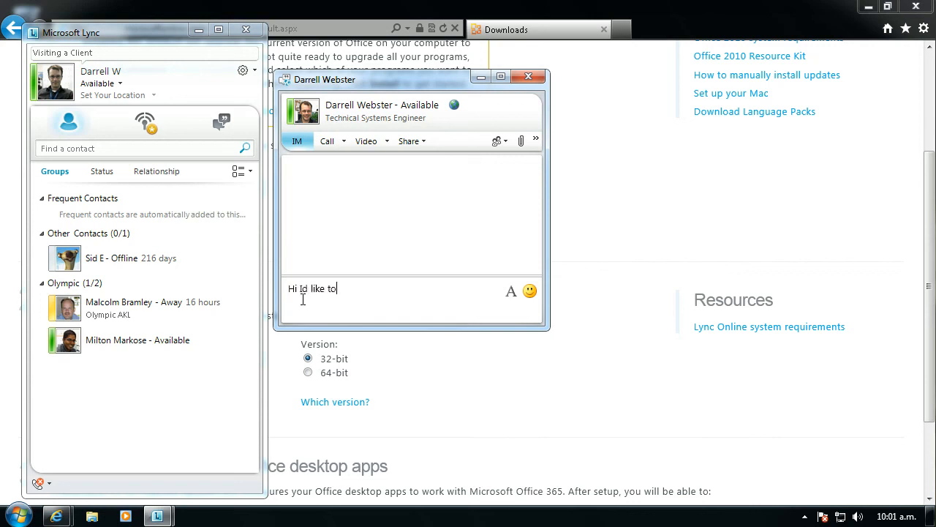
type("get s")
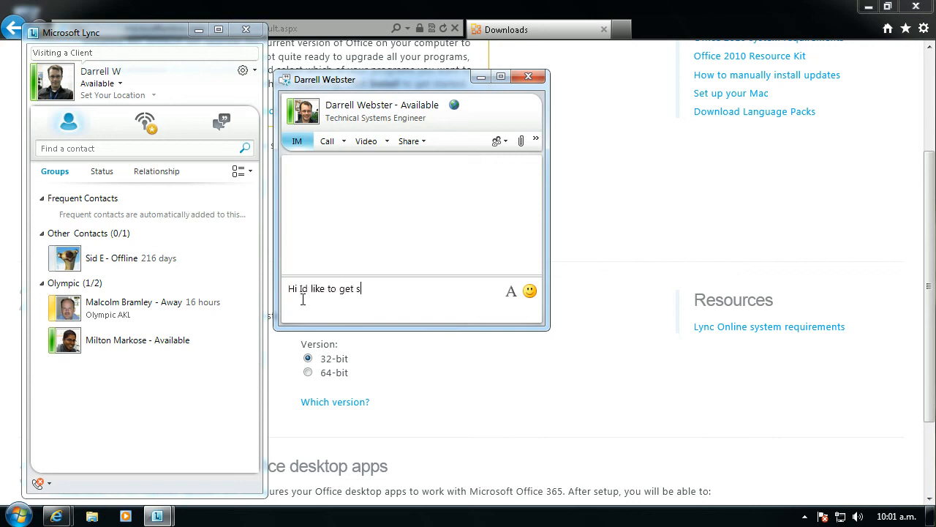
type("ome help sett")
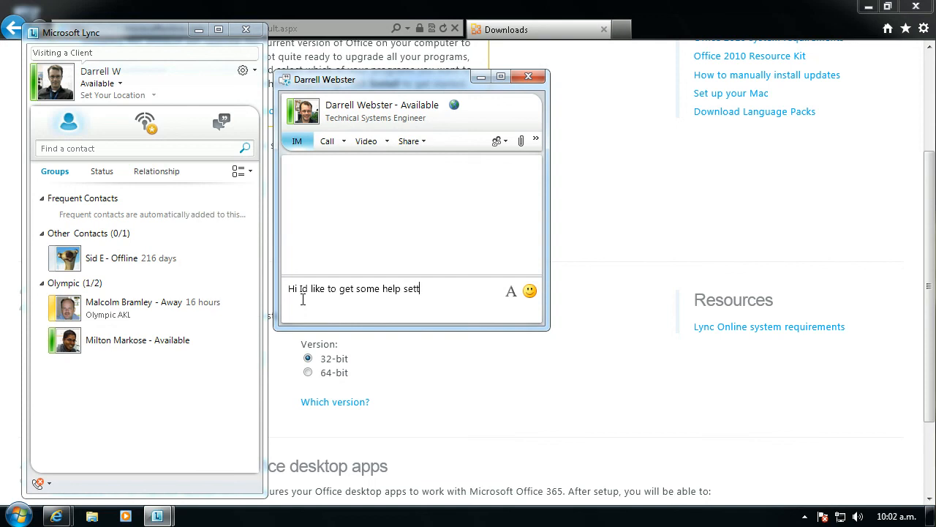
type("ing up my")
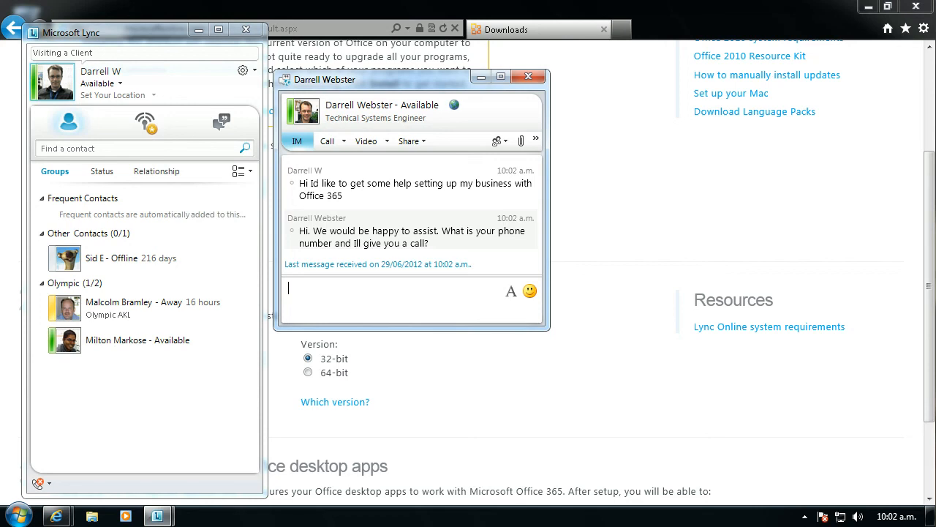
mouse_move(77, 148)
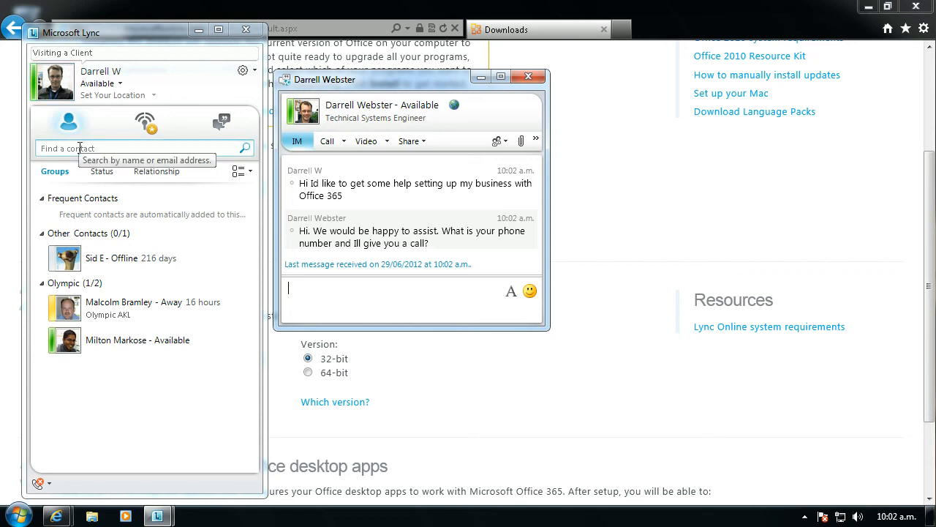
mouse_move(95, 167)
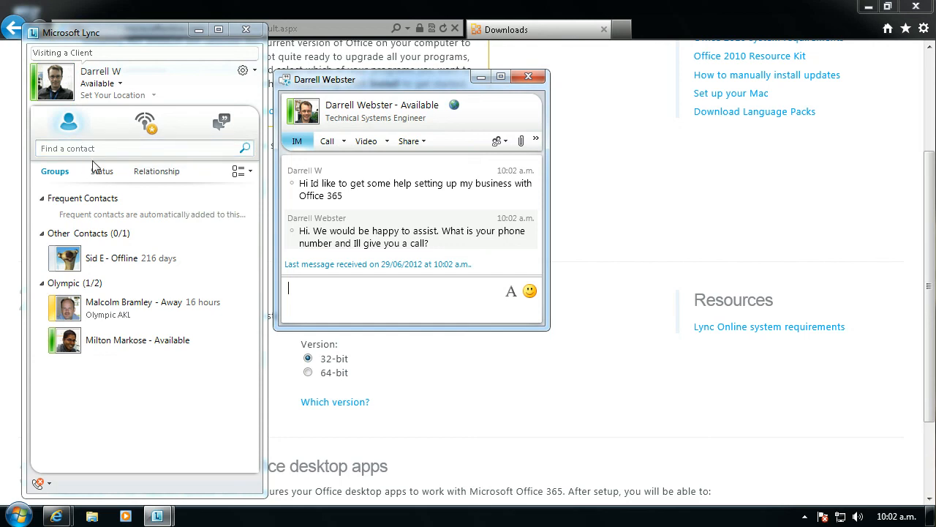